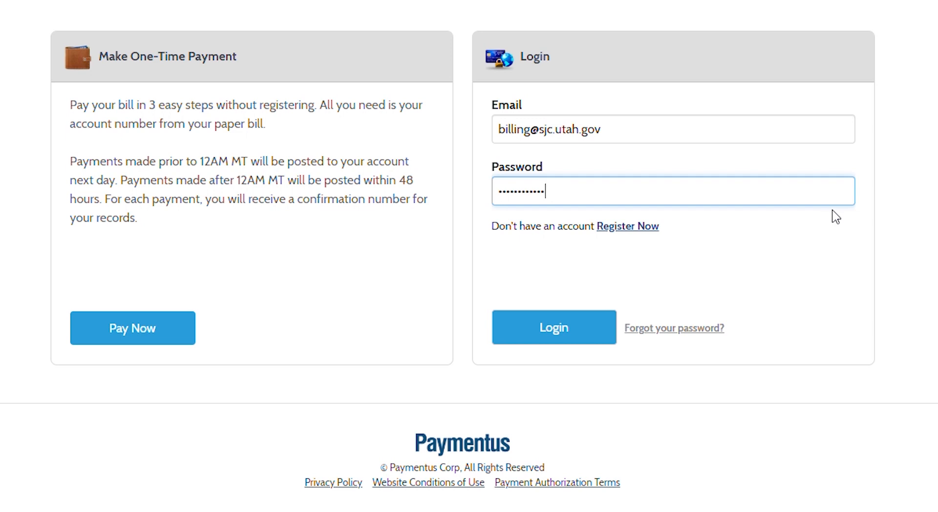
{"action": "mouse_move", "coordinate": [792, 174]}
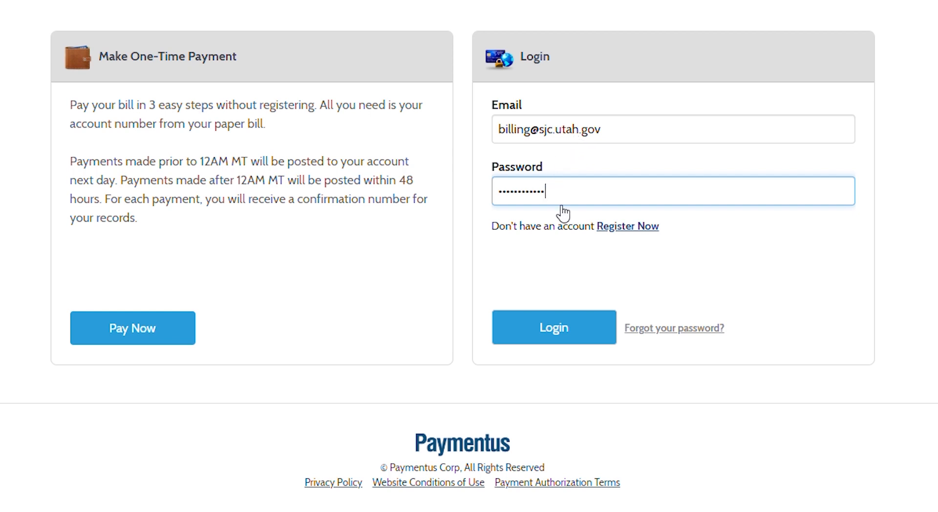
{"action": "mouse_move", "coordinate": [560, 206]}
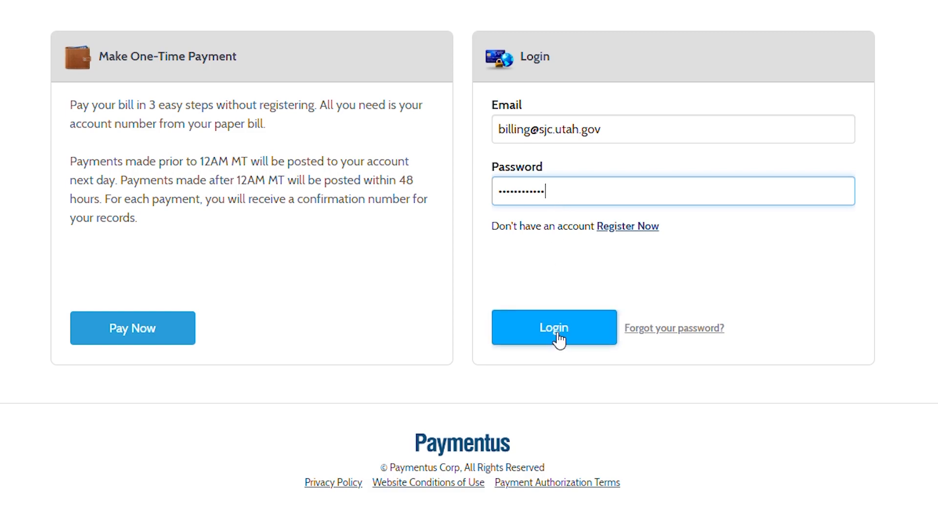
{"action": "left_click", "coordinate": [553, 328]}
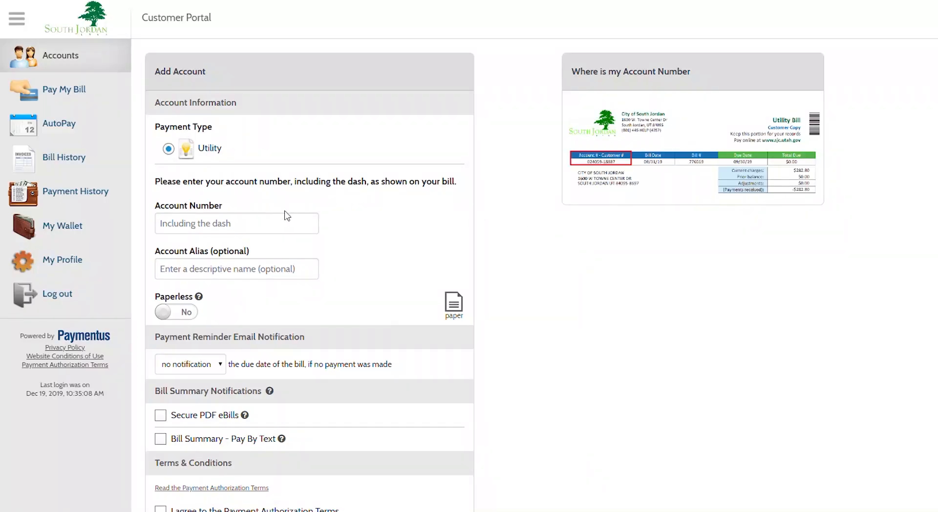
{"action": "mouse_move", "coordinate": [203, 81]}
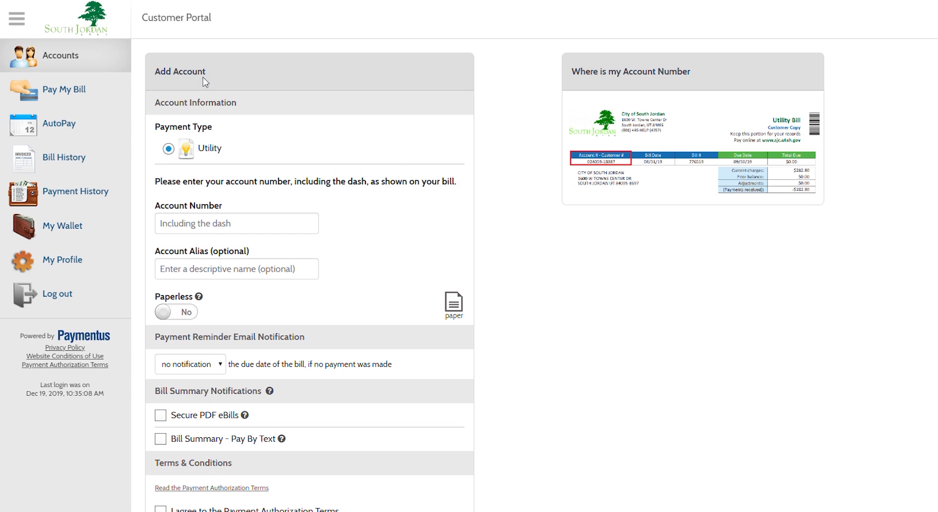
{"action": "mouse_move", "coordinate": [227, 160]}
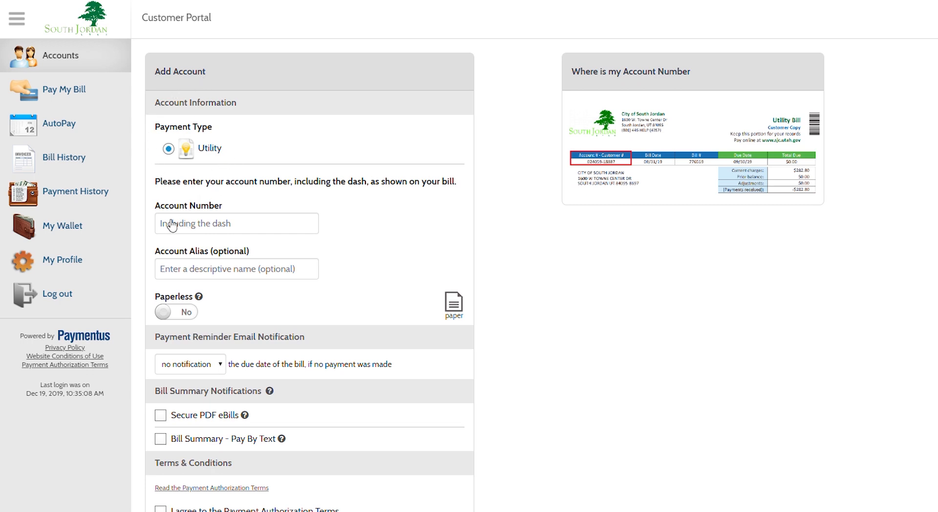
{"action": "left_click", "coordinate": [236, 223]}
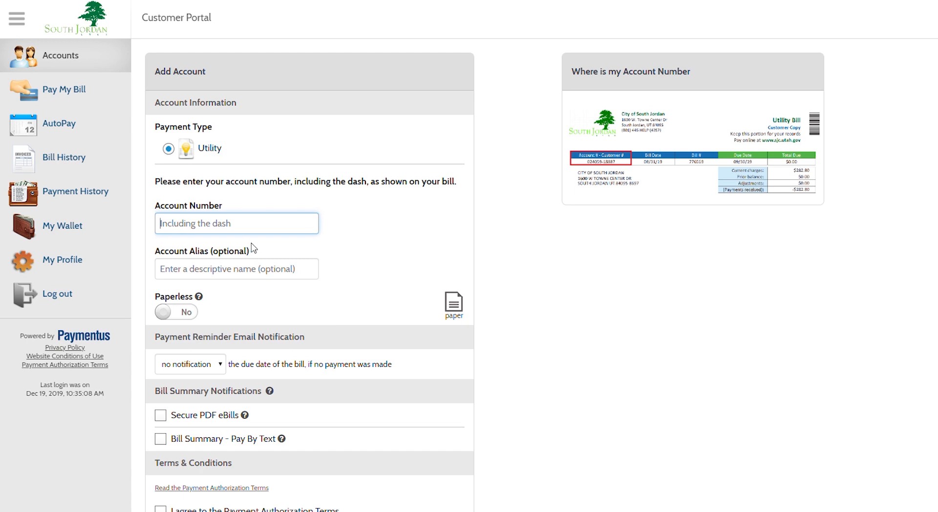
{"action": "mouse_move", "coordinate": [675, 177]}
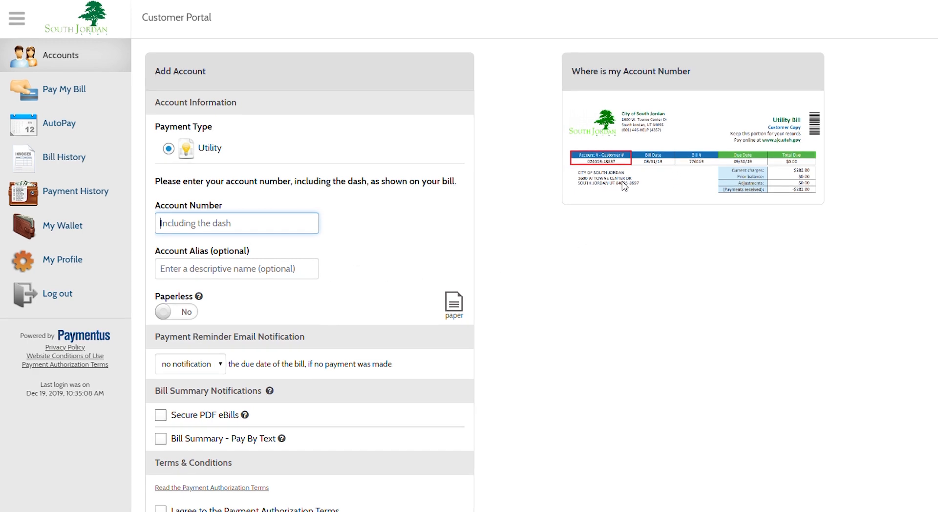
{"action": "mouse_move", "coordinate": [322, 176]}
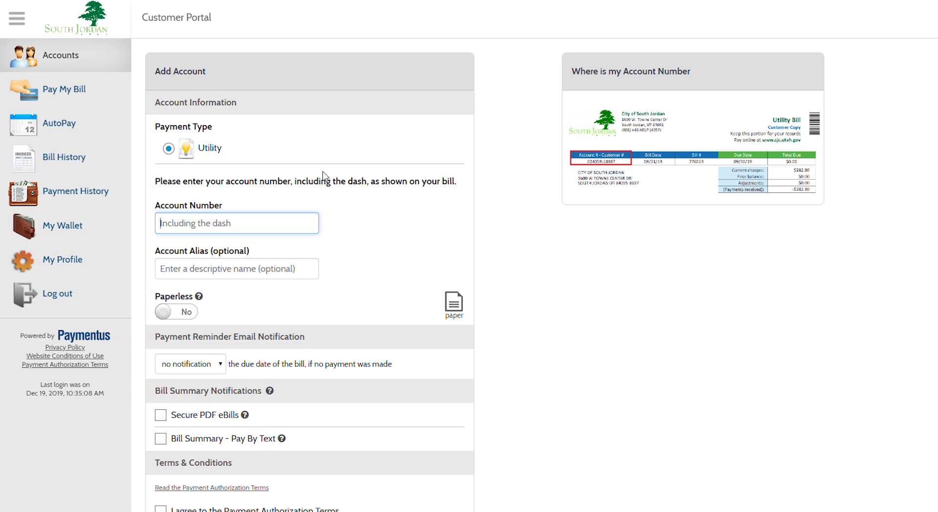
{"action": "type", "text": "02M"}
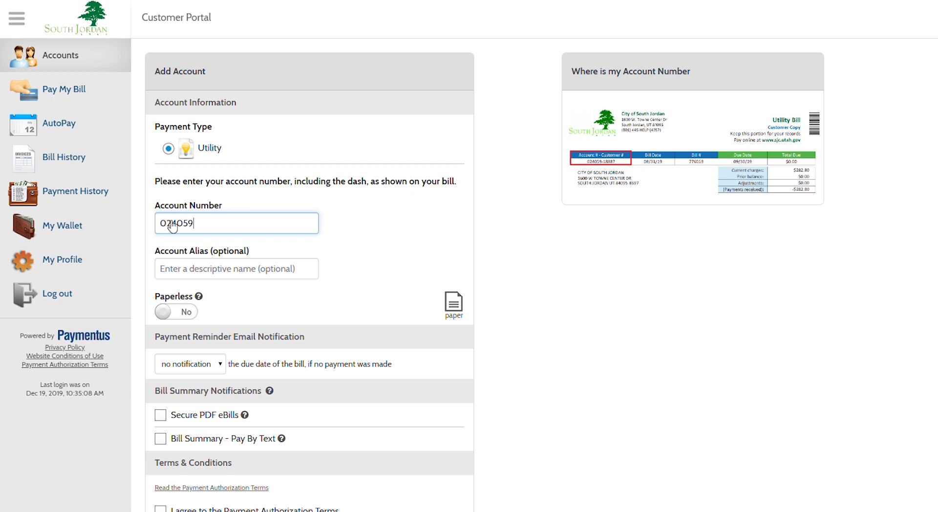
{"action": "type", "text": "-"}
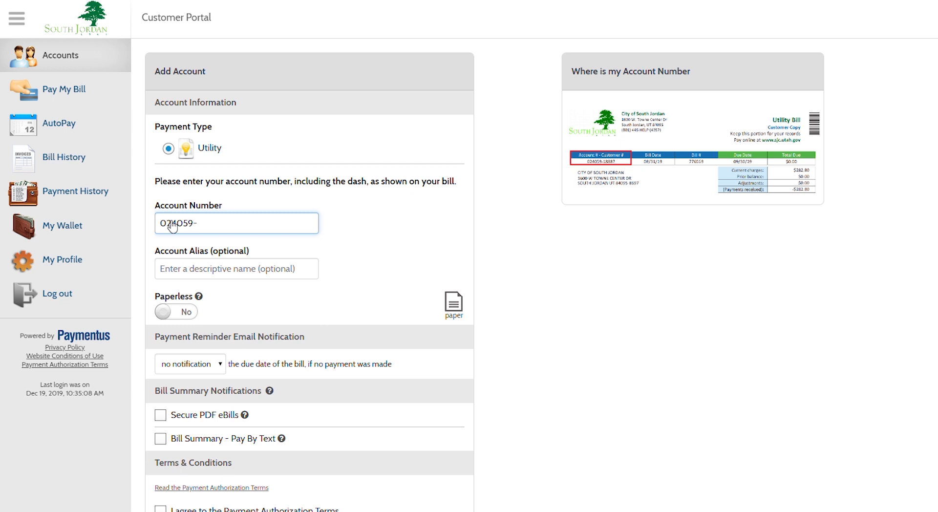
{"action": "type", "text": "18887"}
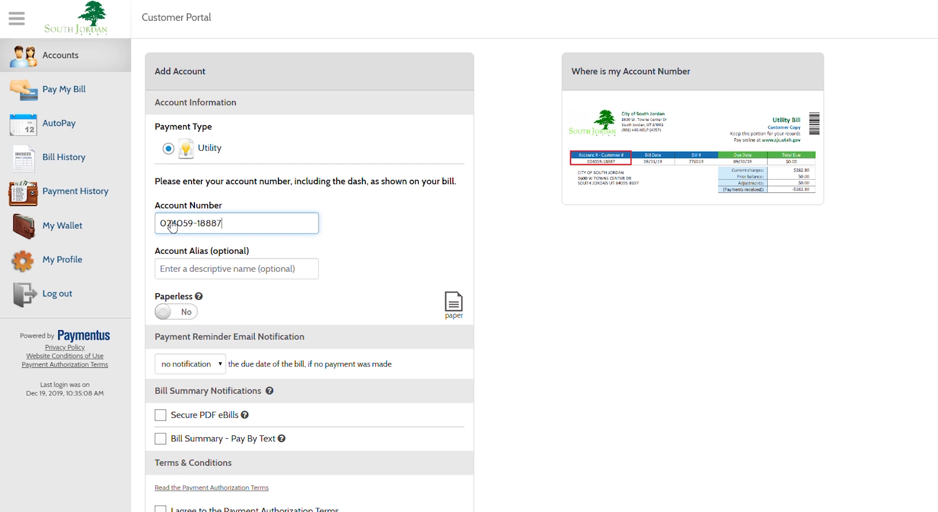
{"action": "mouse_move", "coordinate": [235, 232]}
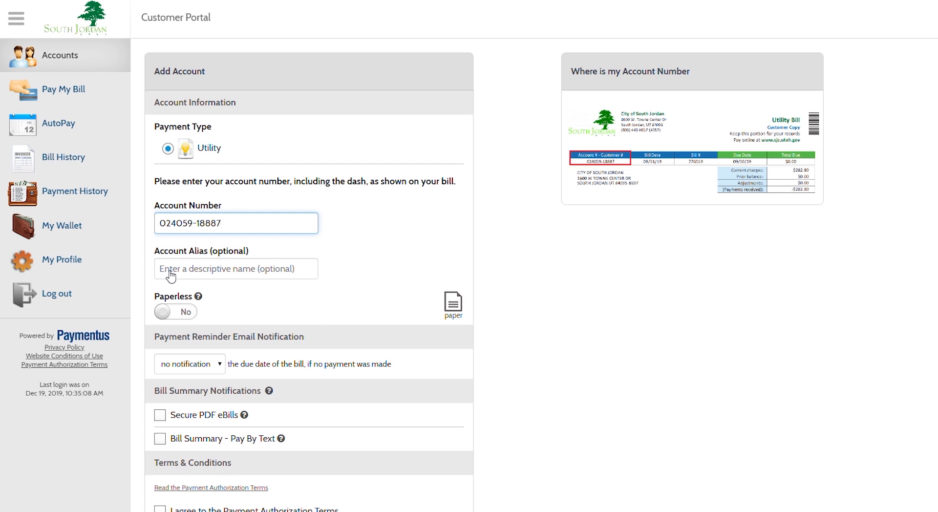
{"action": "mouse_move", "coordinate": [171, 276]}
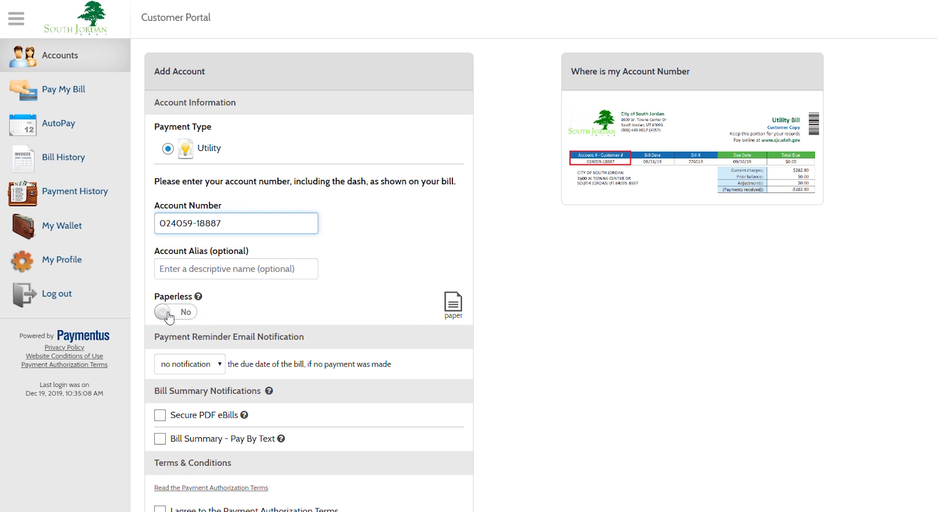
- Switch the Paperless toggle from No to Yes for e-bill delivery
{"action": "left_click", "coordinate": [175, 312]}
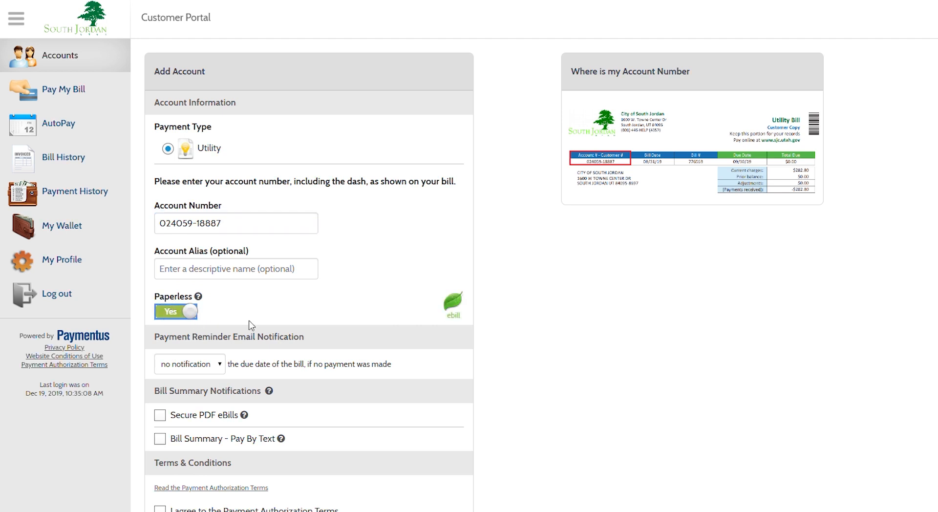
{"action": "mouse_move", "coordinate": [466, 329]}
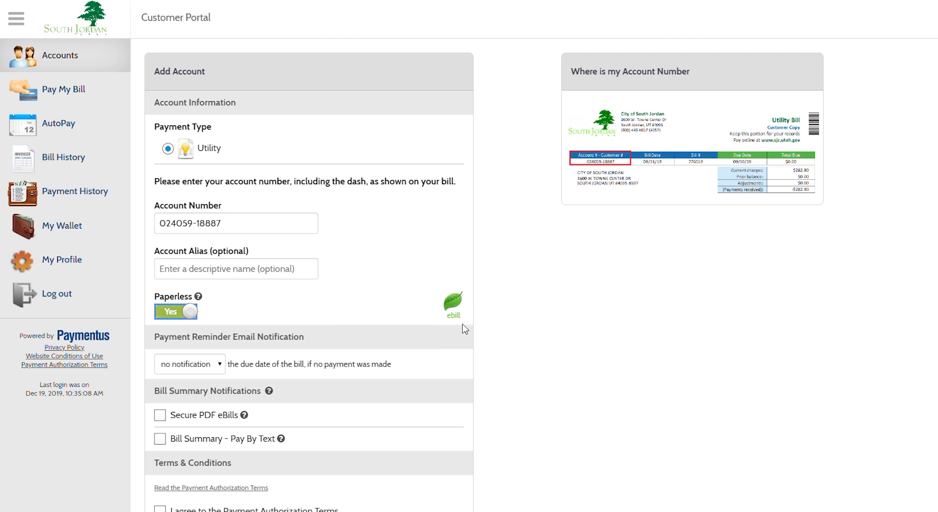
{"action": "mouse_move", "coordinate": [466, 297]}
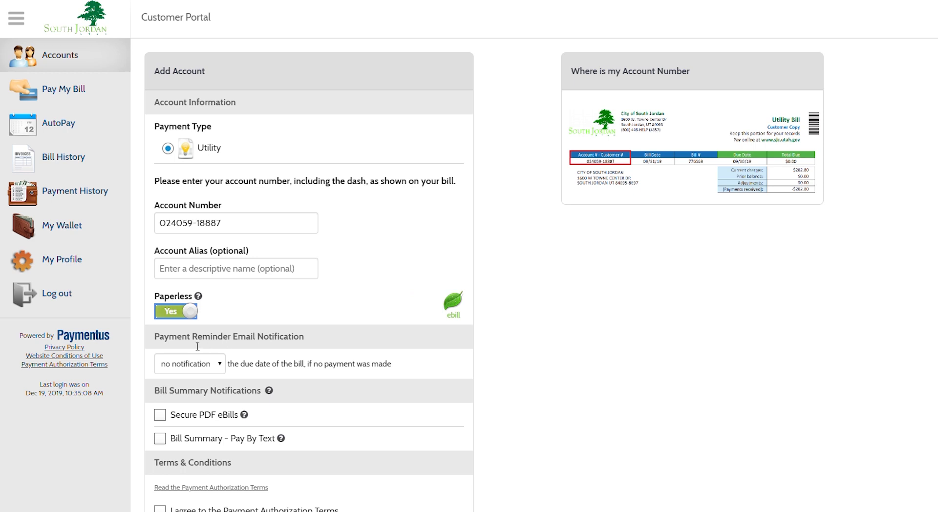
{"action": "mouse_move", "coordinate": [233, 348]}
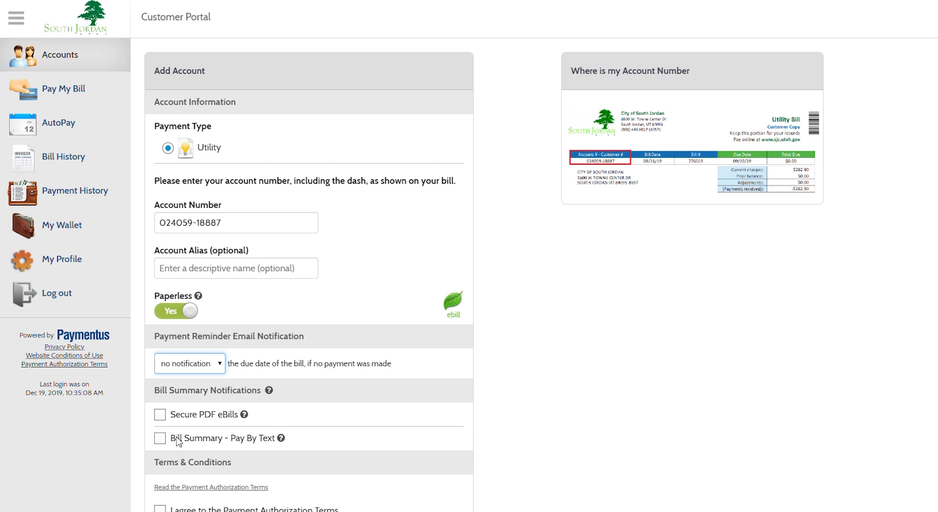
{"action": "mouse_move", "coordinate": [187, 414]}
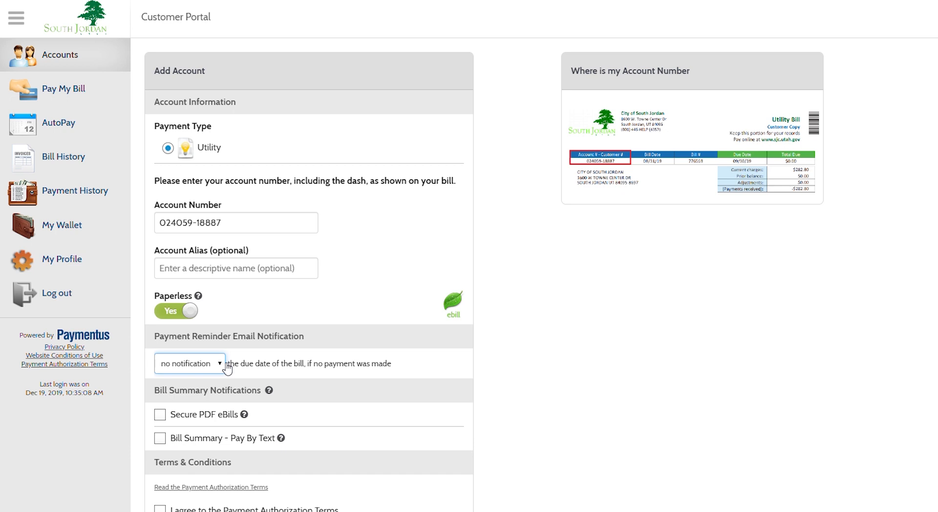
{"action": "mouse_move", "coordinate": [220, 369]}
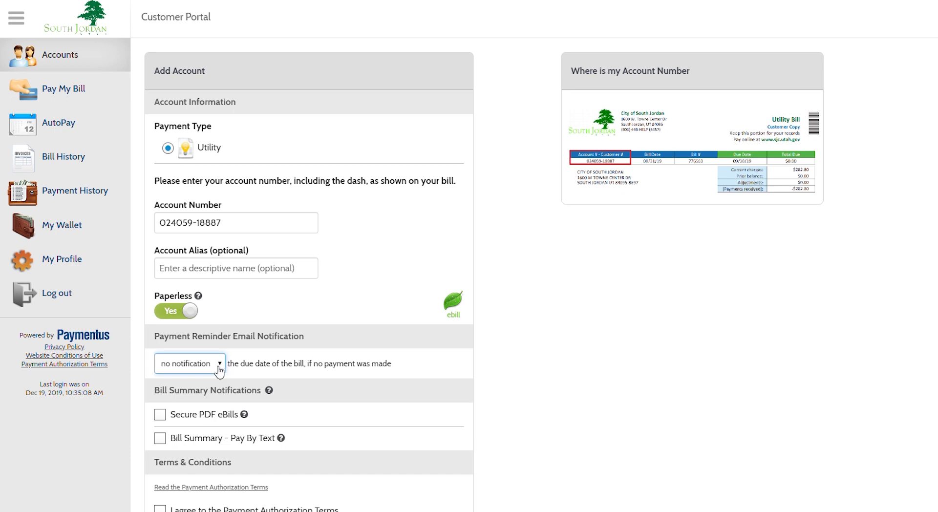
{"action": "mouse_move", "coordinate": [244, 403]}
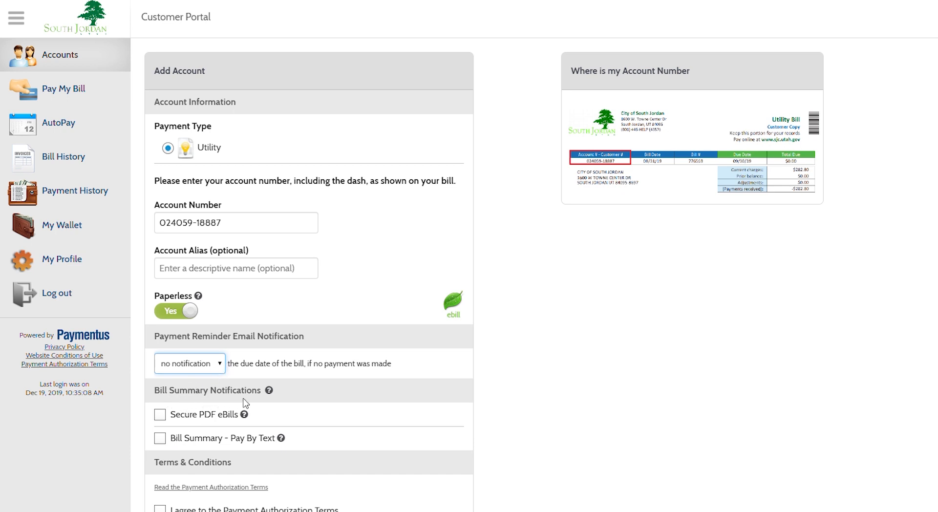
{"action": "left_click", "coordinate": [159, 414]}
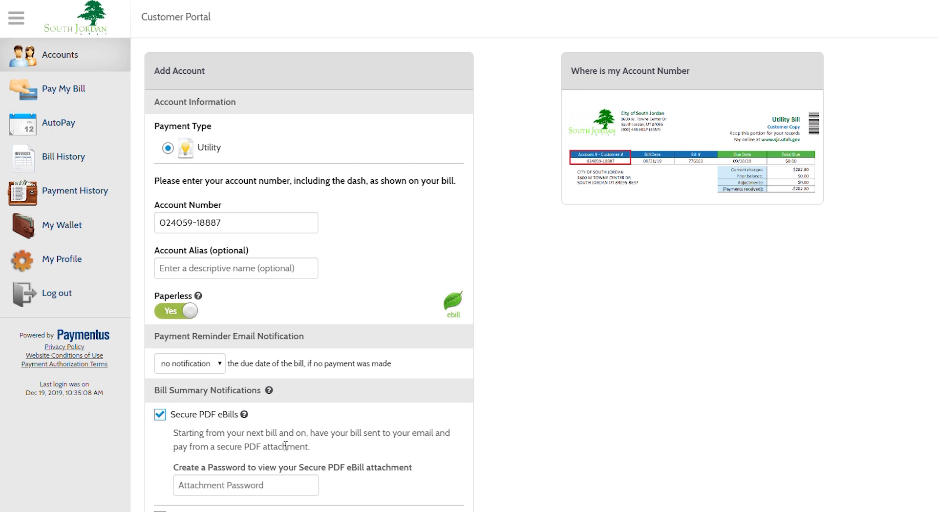
{"action": "mouse_move", "coordinate": [273, 458]}
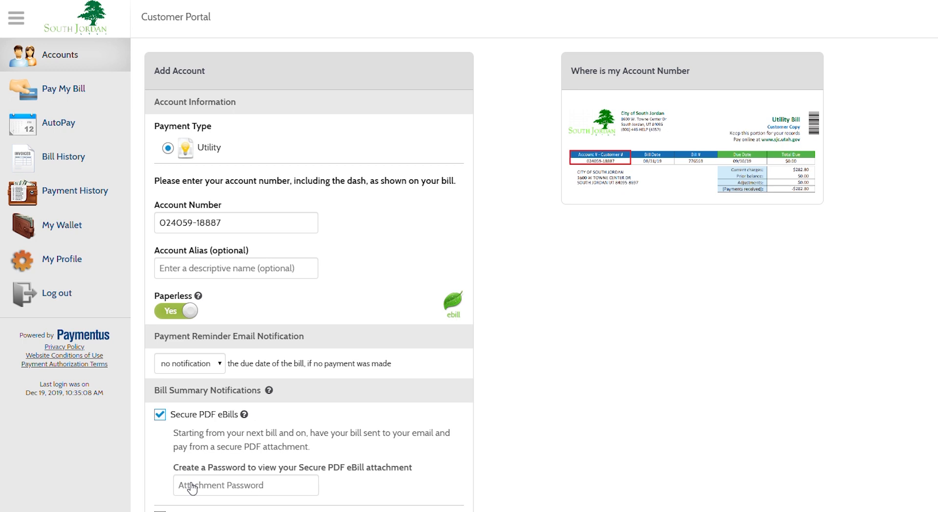
{"action": "left_click", "coordinate": [159, 415]}
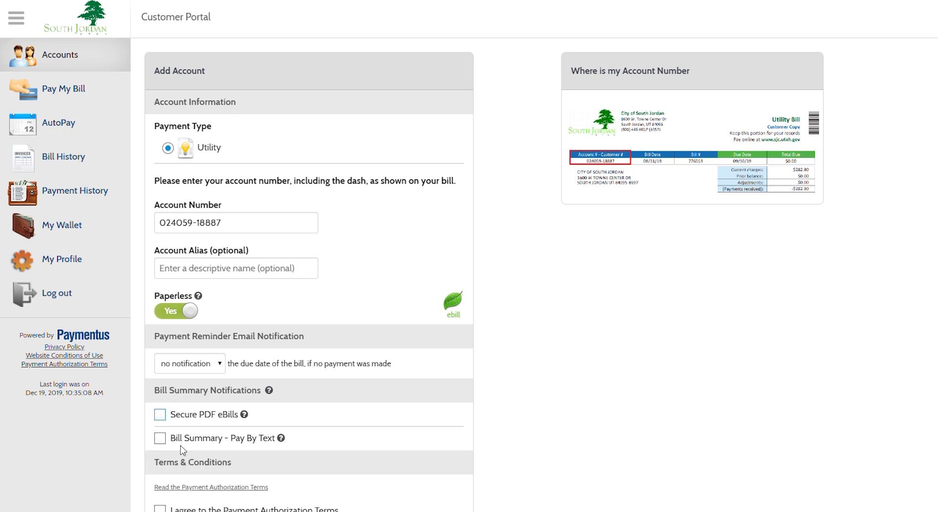
{"action": "left_click", "coordinate": [160, 438]}
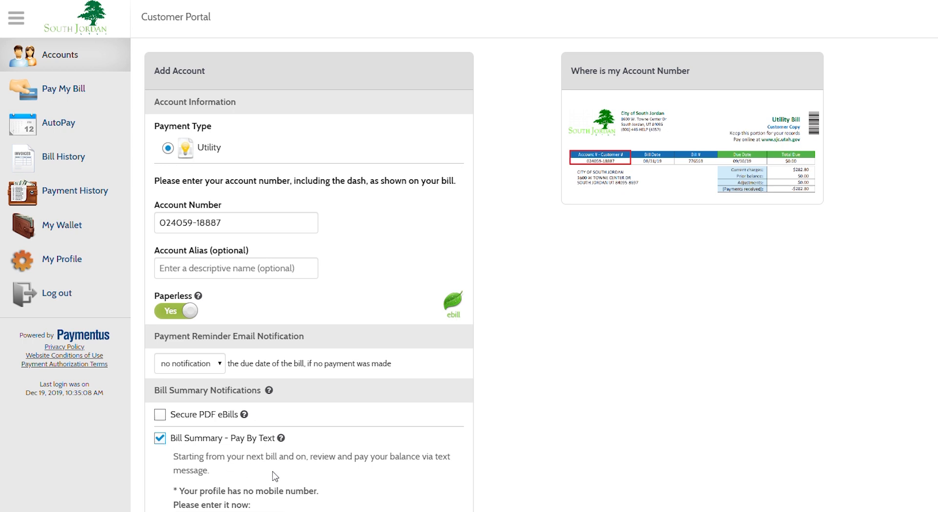
{"action": "mouse_move", "coordinate": [281, 478]}
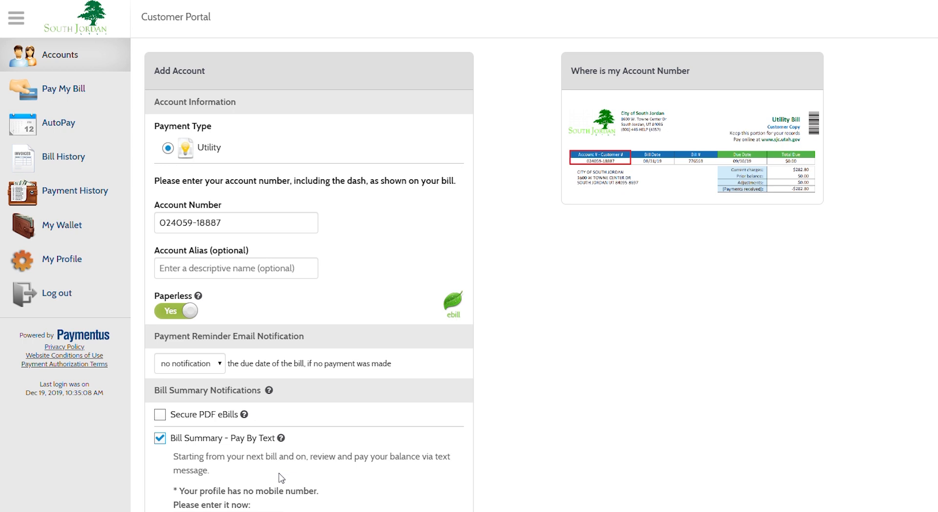
{"action": "mouse_move", "coordinate": [316, 499]}
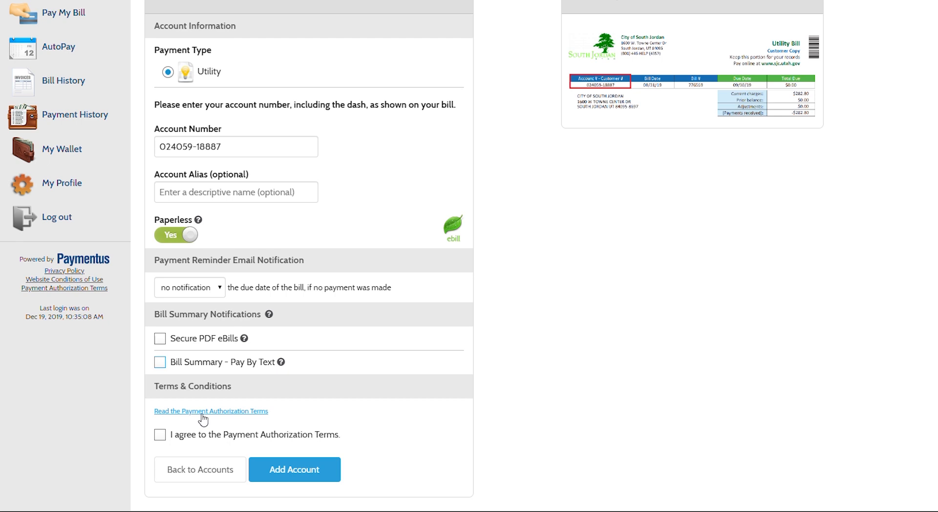
{"action": "mouse_move", "coordinate": [165, 440]}
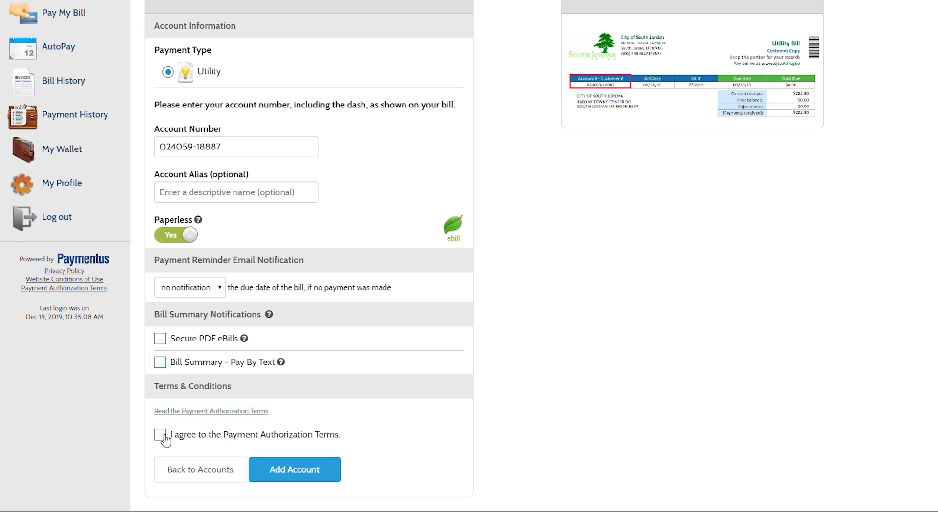
- Agree to the Payment Authorization Terms, add the account, and go back to Accounts
{"action": "left_click", "coordinate": [160, 435]}
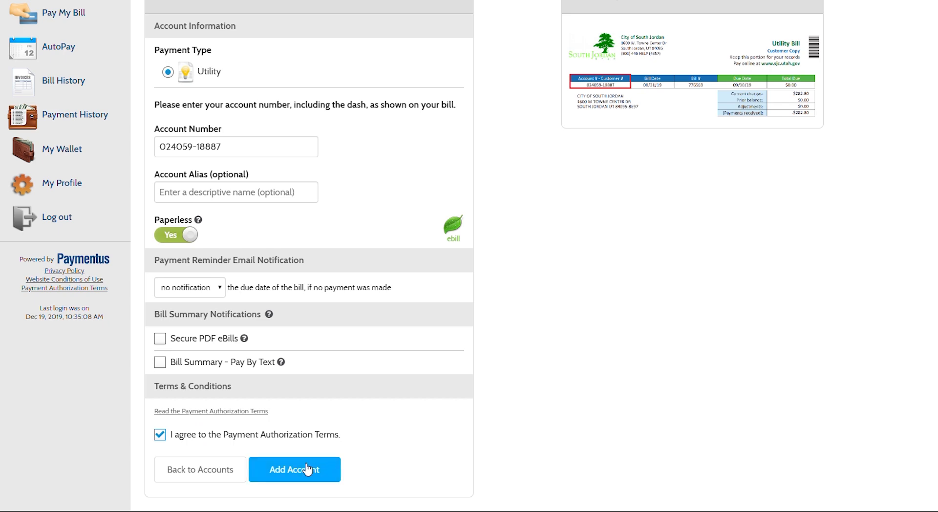
{"action": "left_click", "coordinate": [294, 470]}
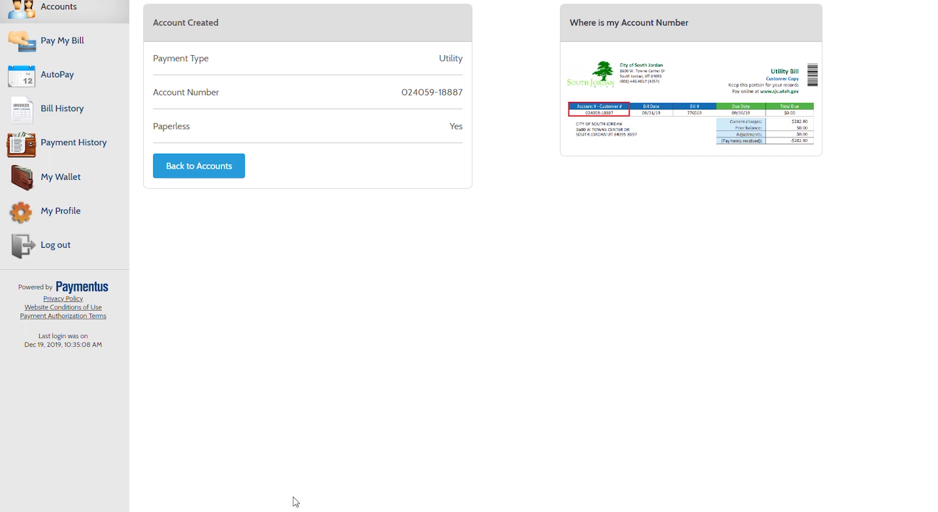
{"action": "mouse_move", "coordinate": [198, 173]}
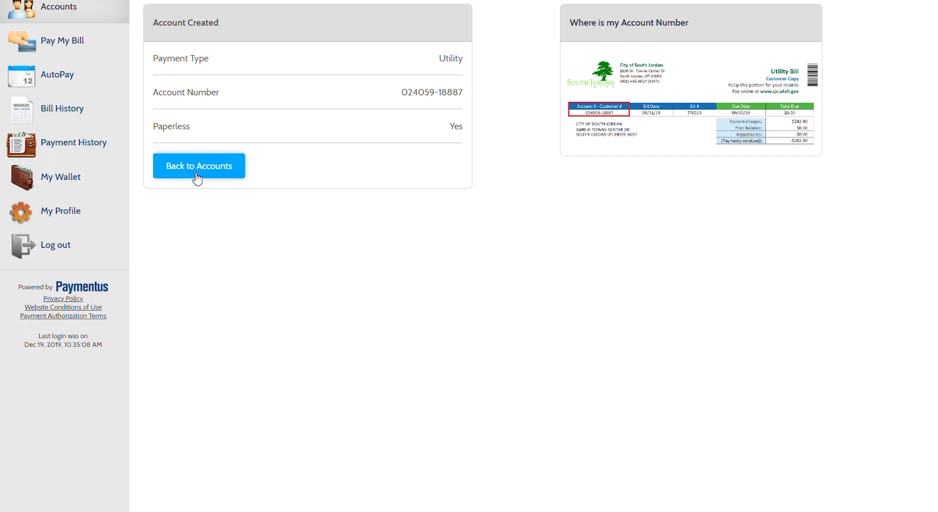
{"action": "left_click", "coordinate": [199, 166]}
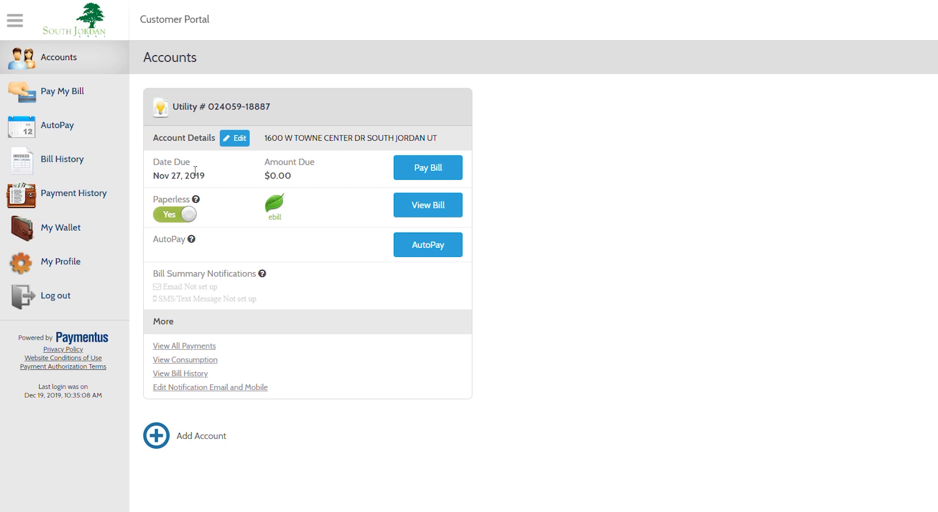
{"action": "mouse_move", "coordinate": [197, 190]}
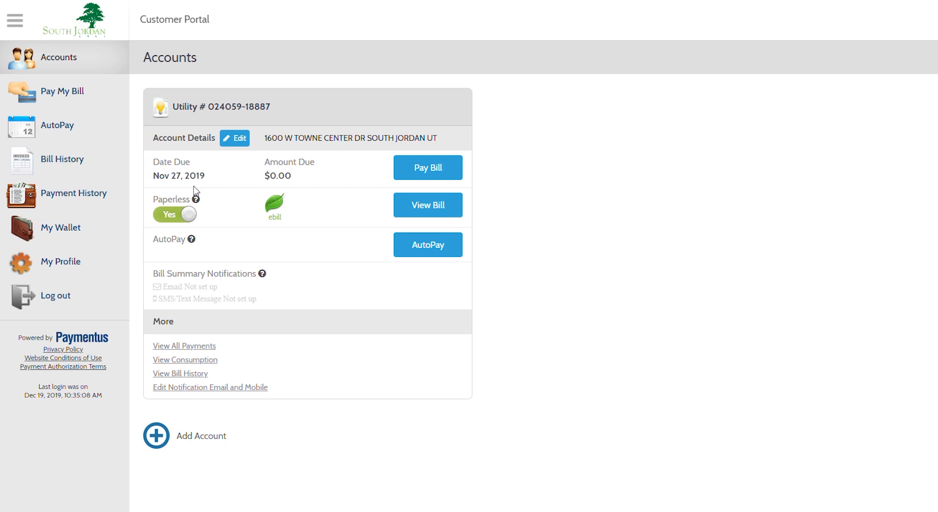
{"action": "mouse_move", "coordinate": [277, 147]}
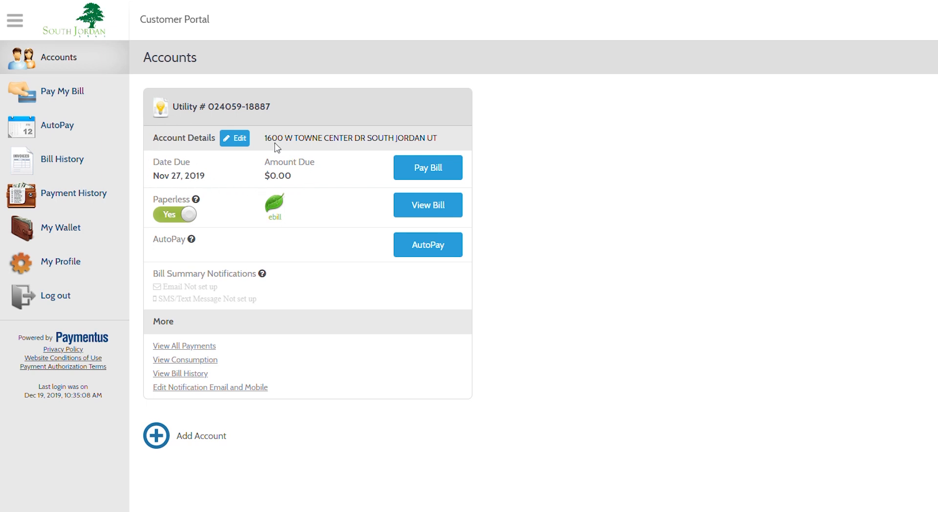
{"action": "mouse_move", "coordinate": [428, 168]}
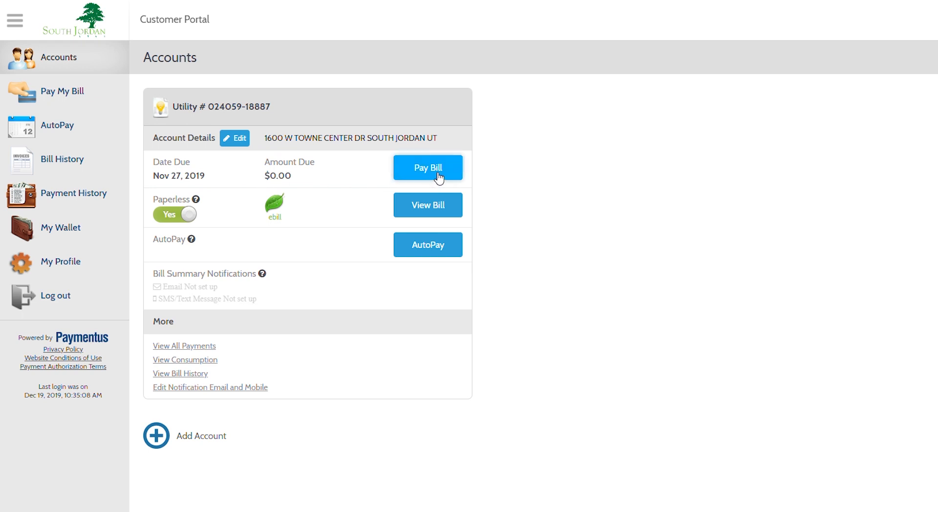
{"action": "mouse_move", "coordinate": [192, 219]}
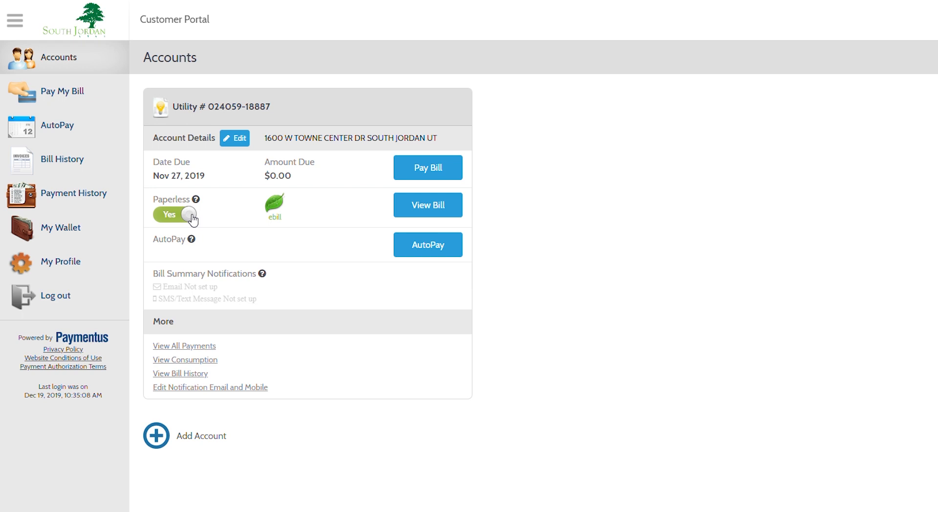
{"action": "mouse_move", "coordinate": [286, 227]}
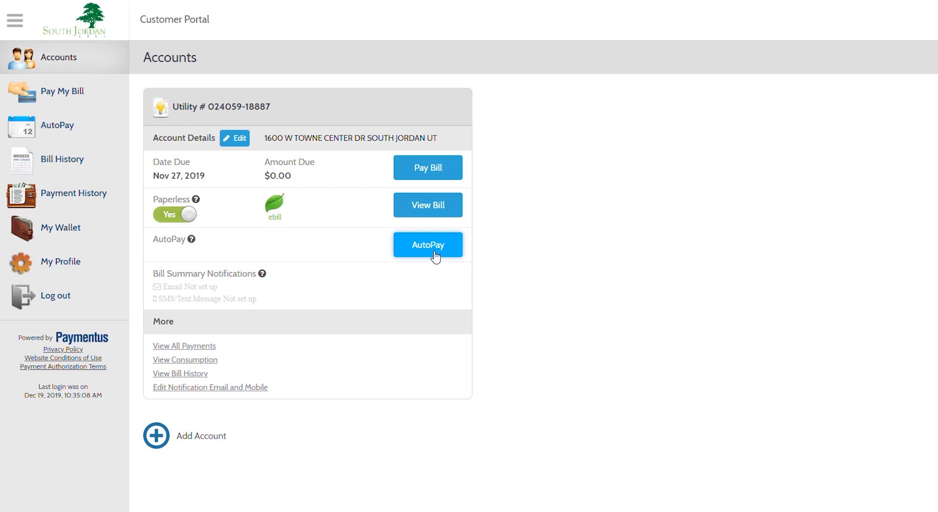
{"action": "mouse_move", "coordinate": [370, 293]}
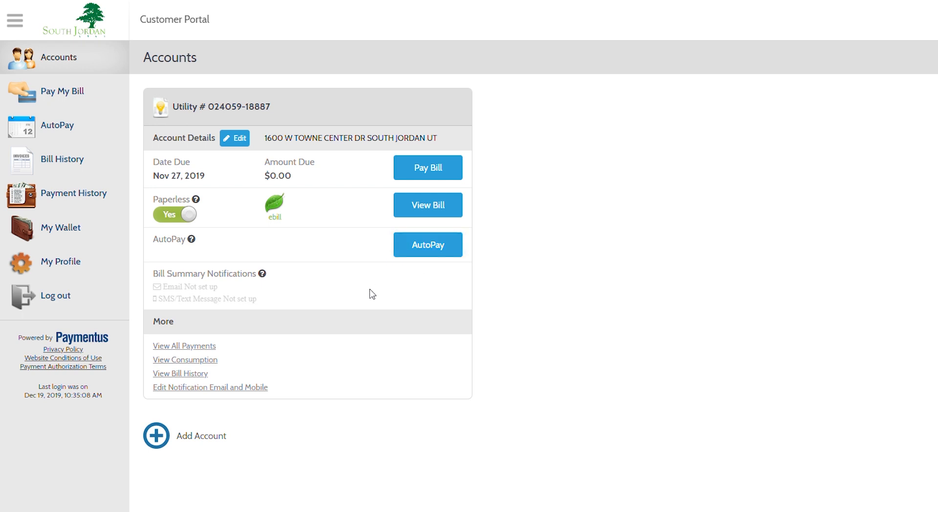
{"action": "mouse_move", "coordinate": [173, 446]}
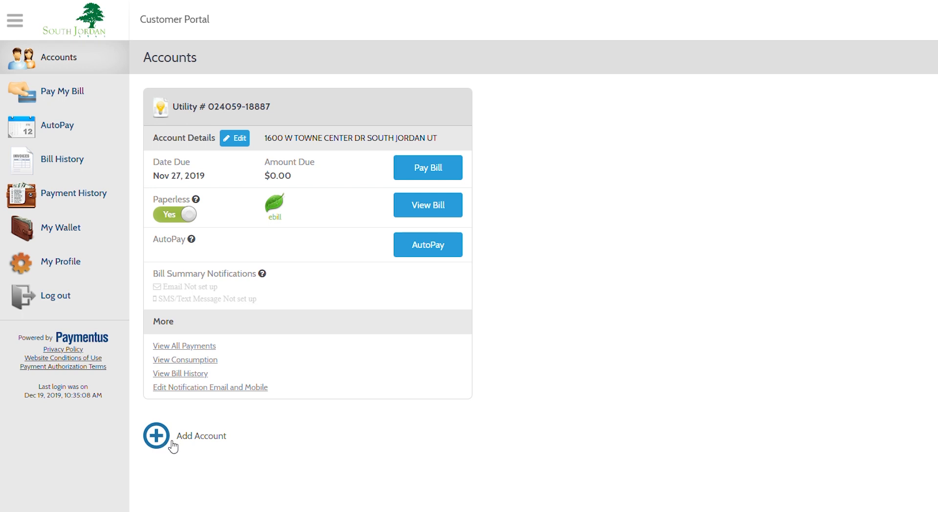